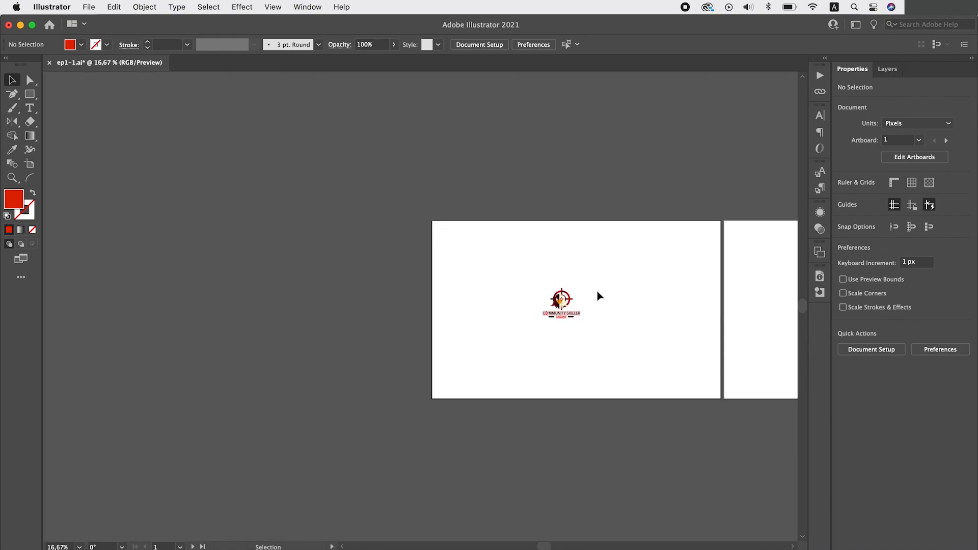
Simplify the jagged shield path at 75% curve precision into a smooth outline with few anchor points.
drag(561, 304, 327, 200)
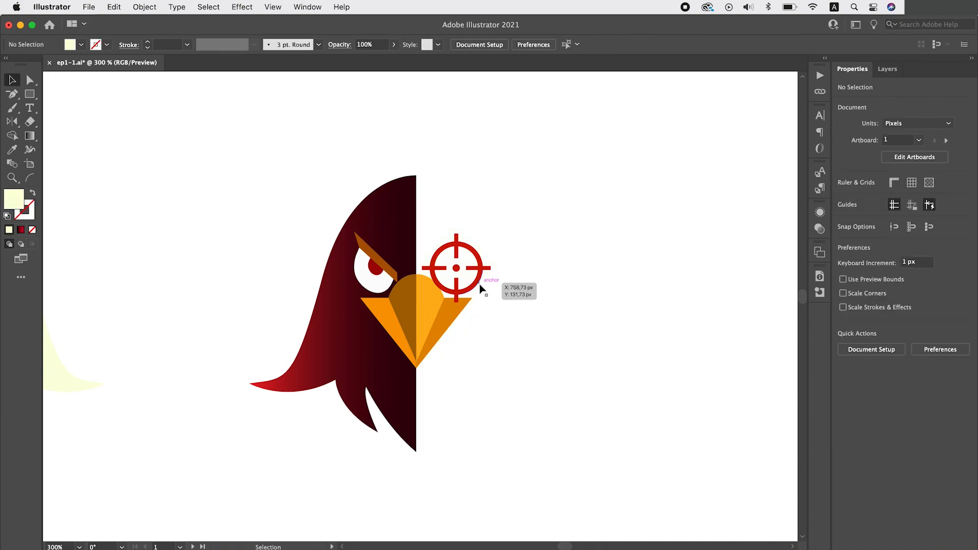
click(455, 268)
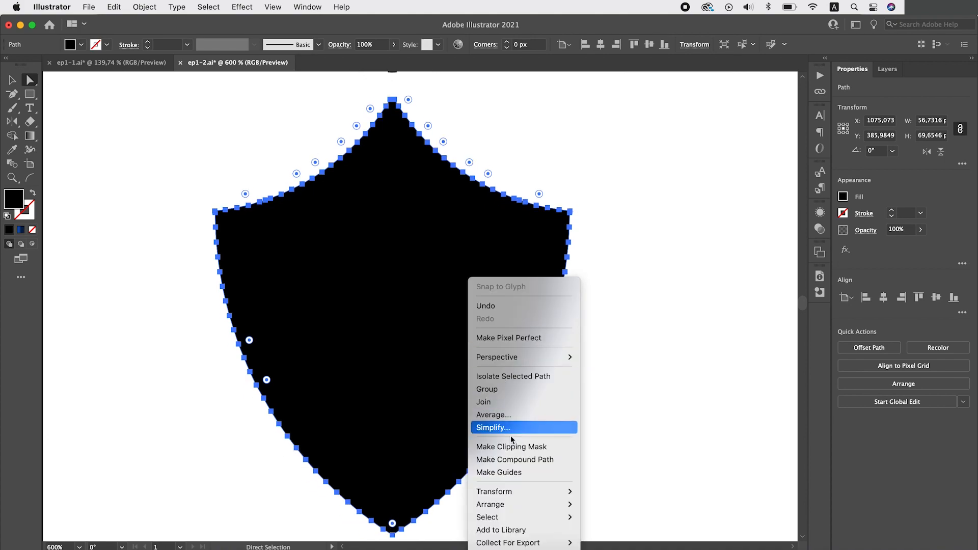
click(492, 427)
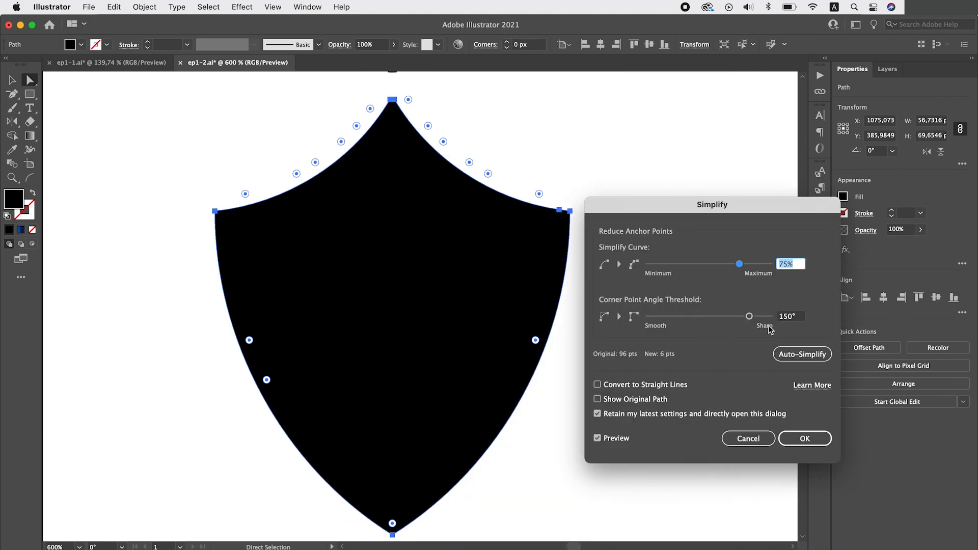
click(804, 438)
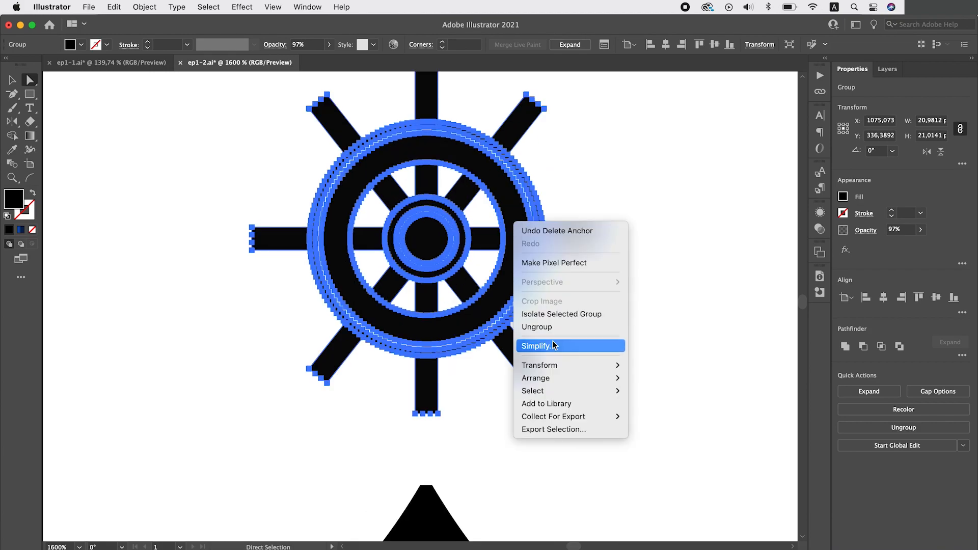
Simplify the ship's steering wheel path twice, reducing it to clean shapes with far fewer anchors.
click(534, 346)
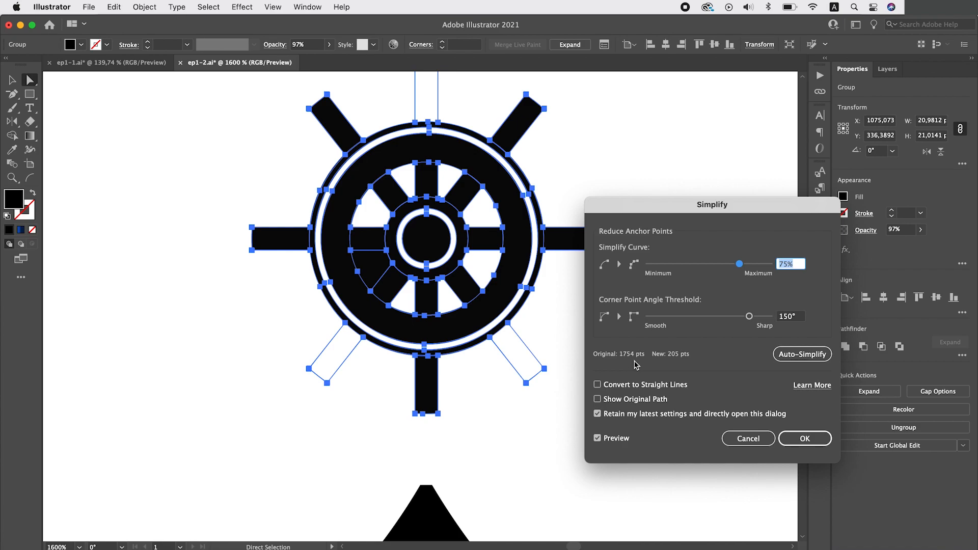
click(804, 438)
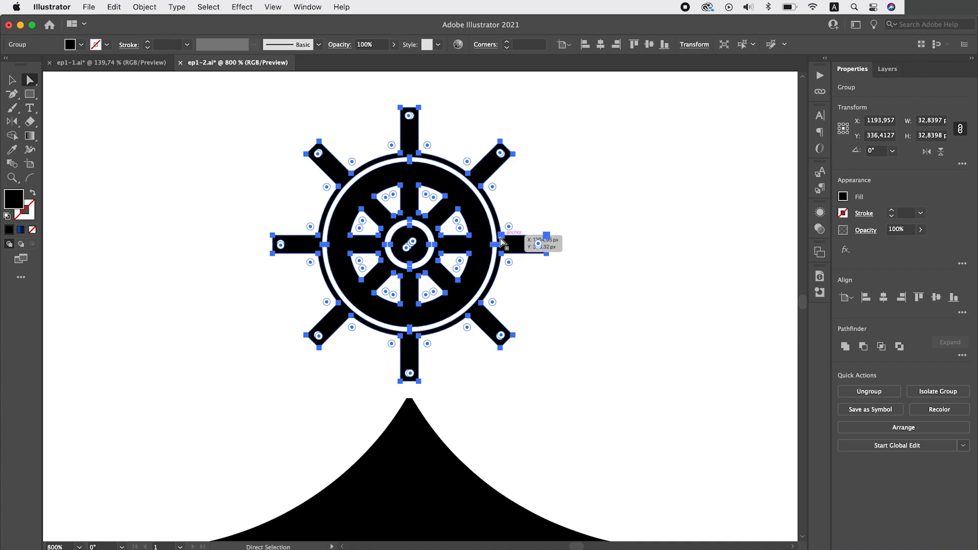
right_click(502, 242)
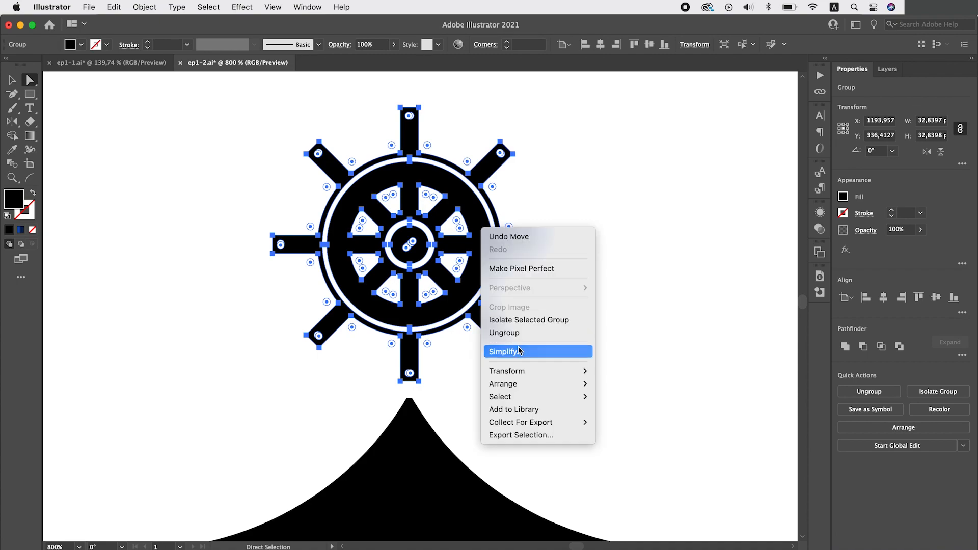
click(505, 352)
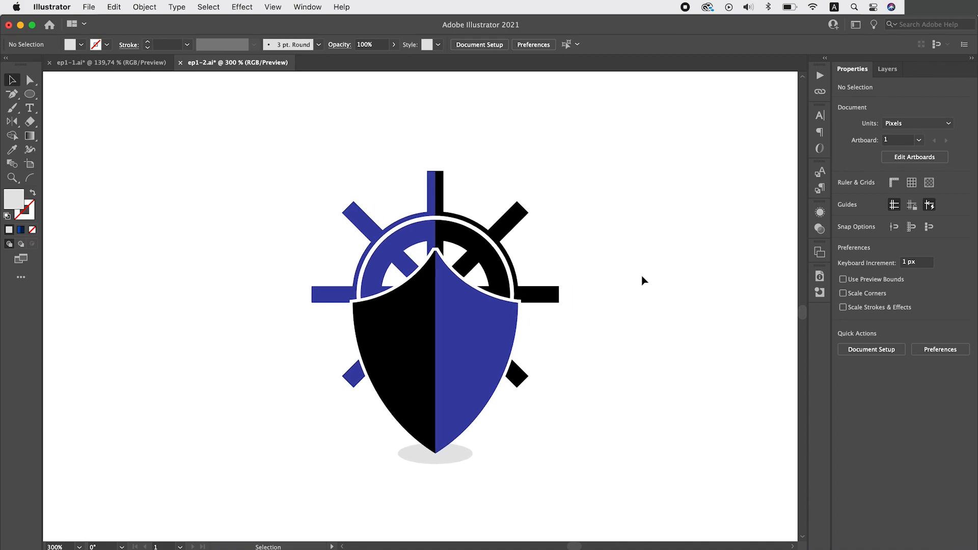
mouse_move(665, 285)
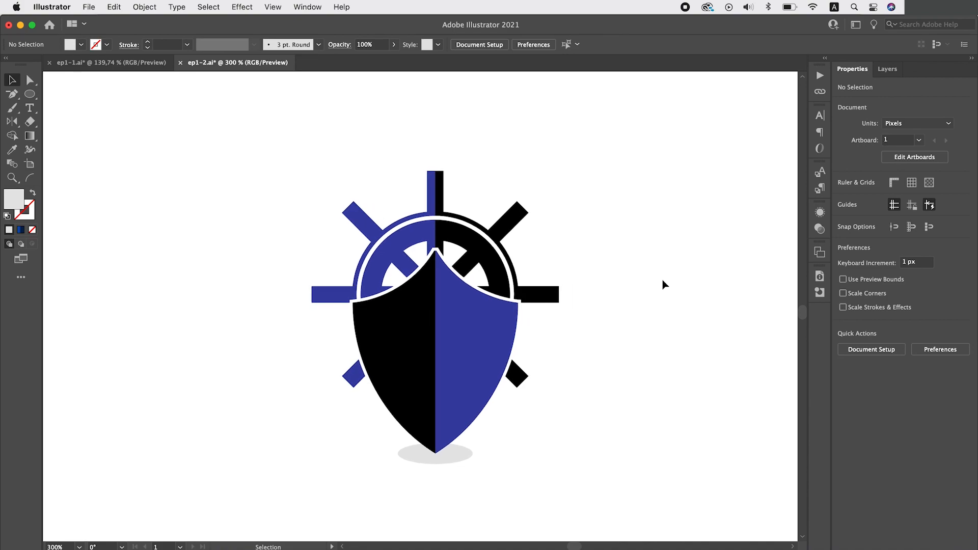